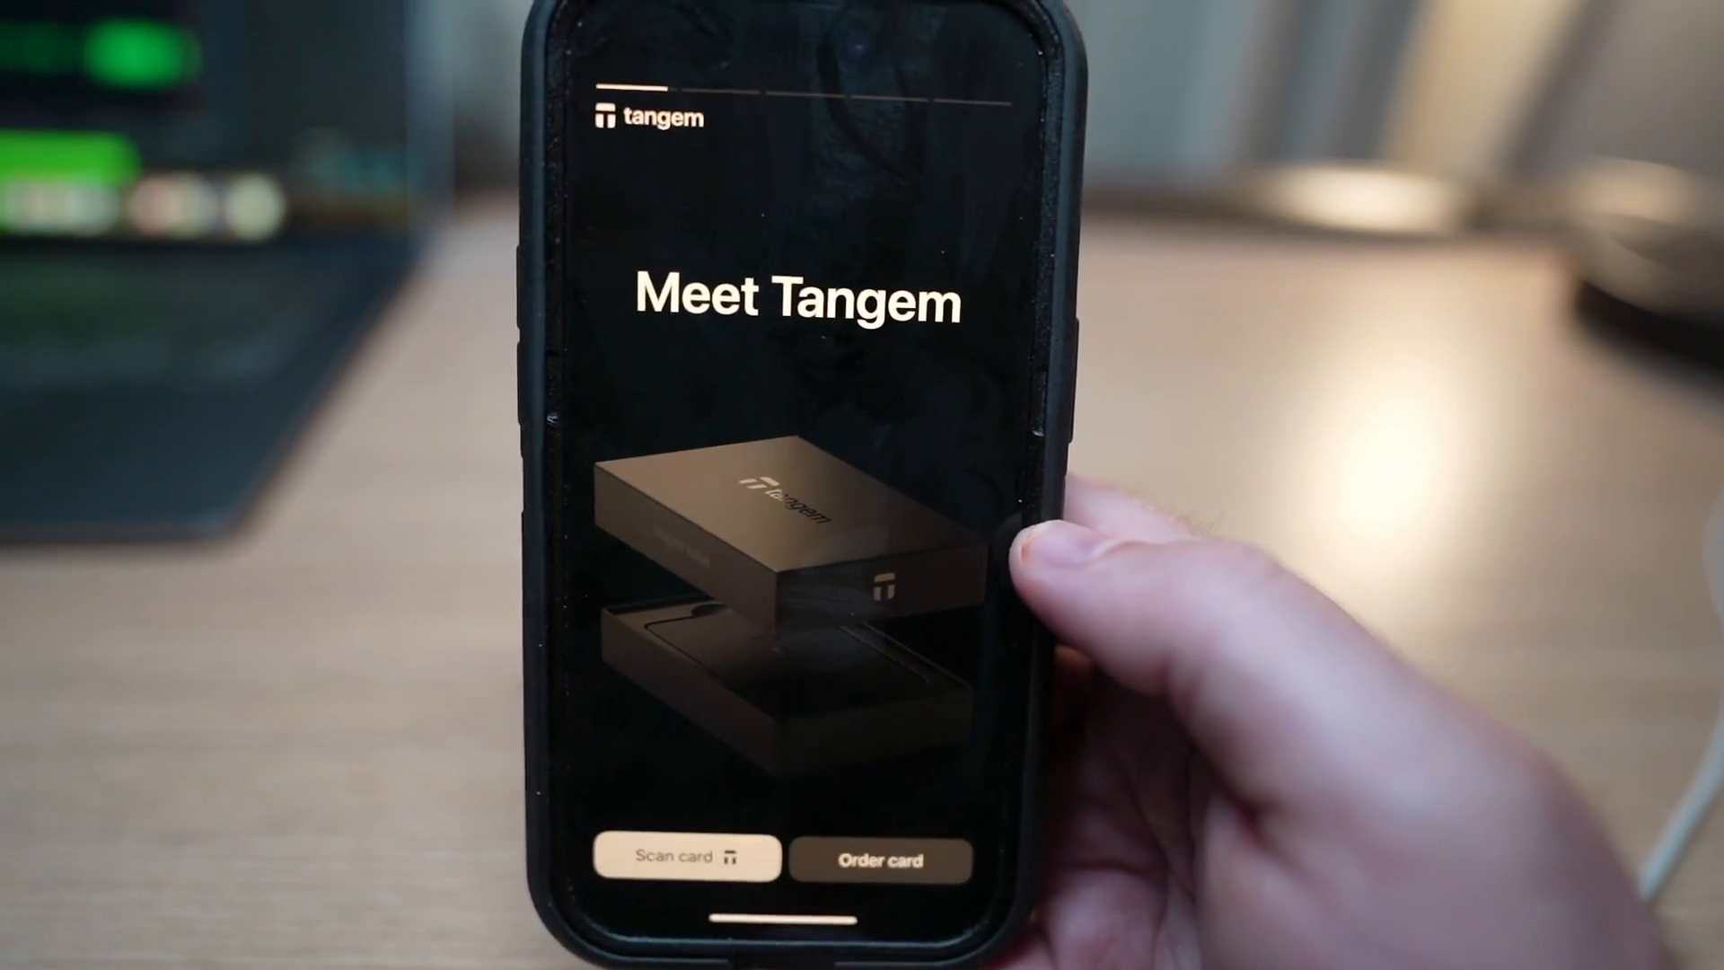
{"action": "scroll", "scroll_direction": "left", "scroll_amount": 3}
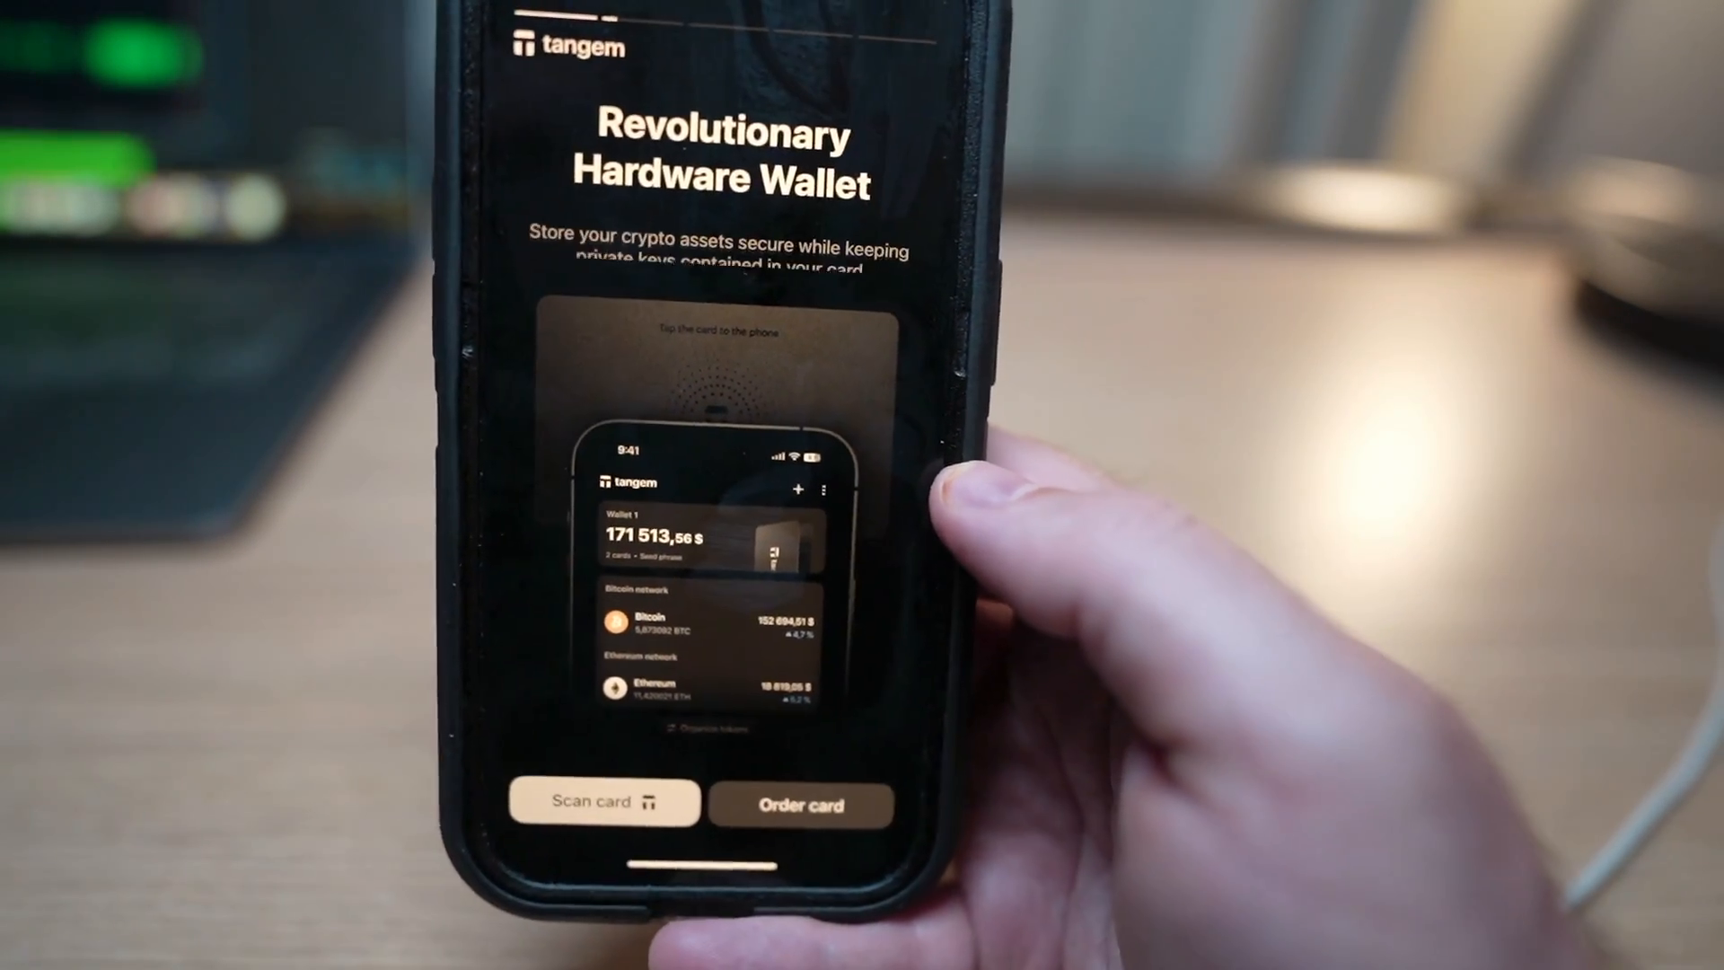